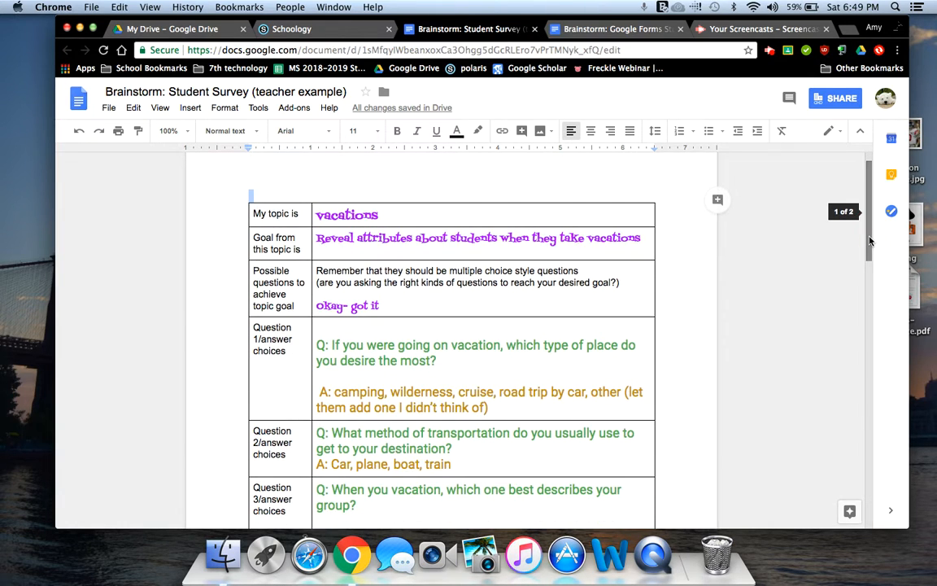
mouse_move(771, 289)
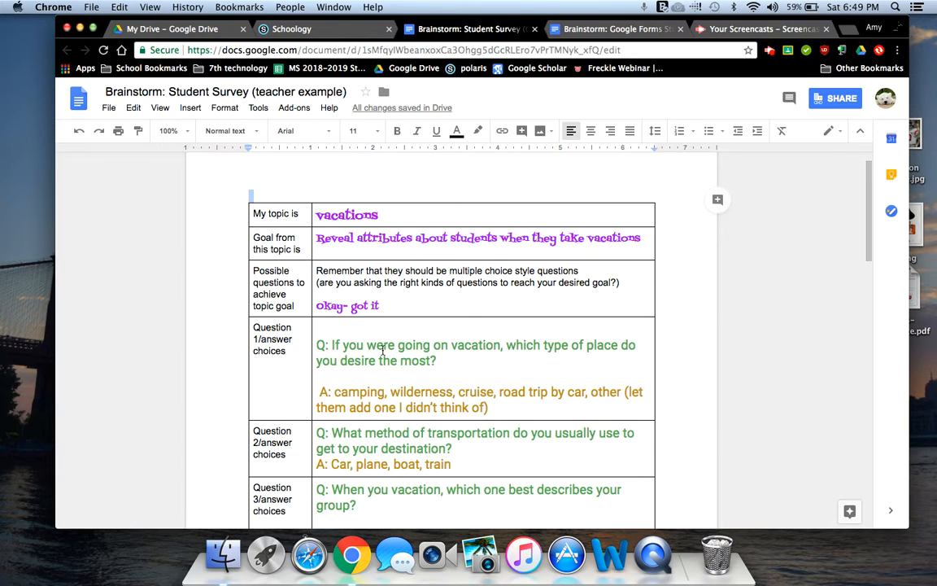
mouse_move(601, 111)
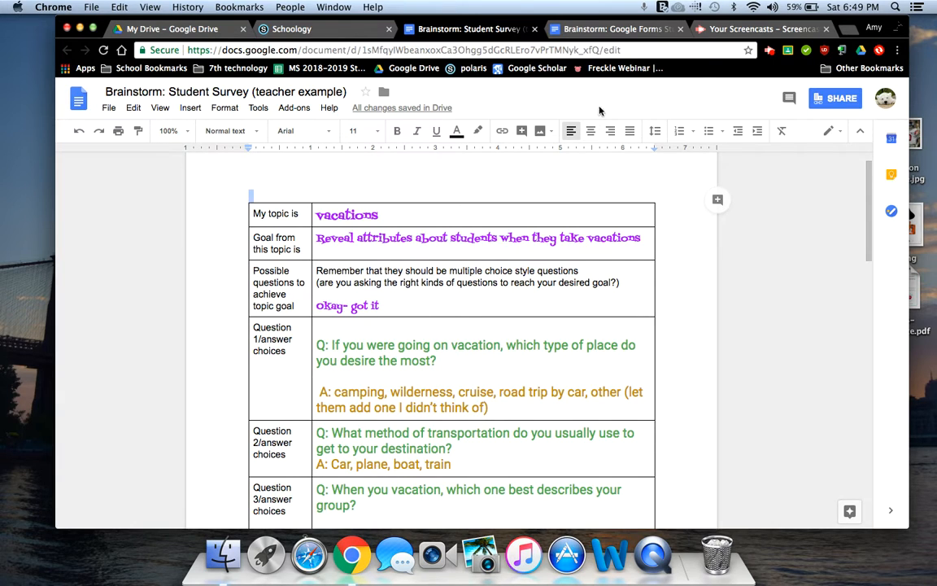
mouse_move(437, 290)
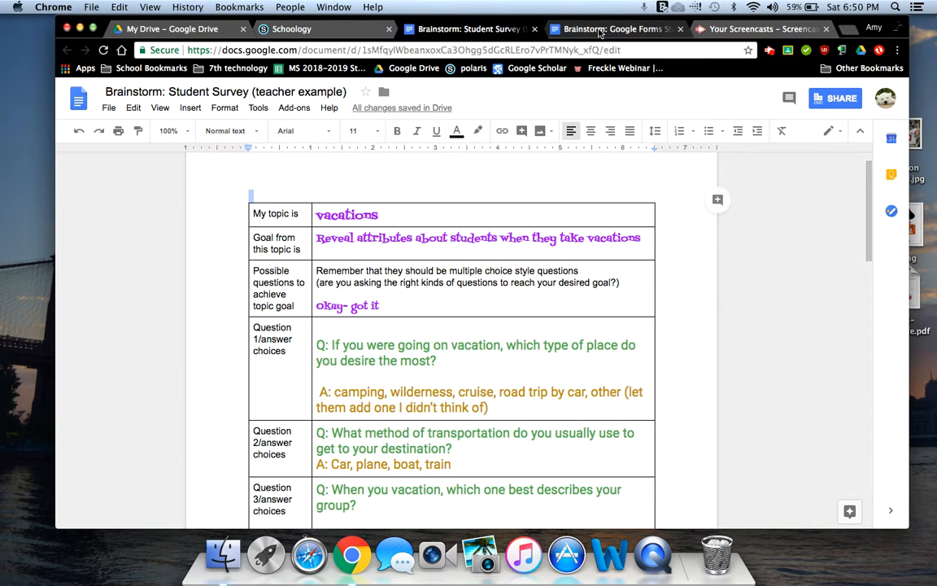
click(615, 29)
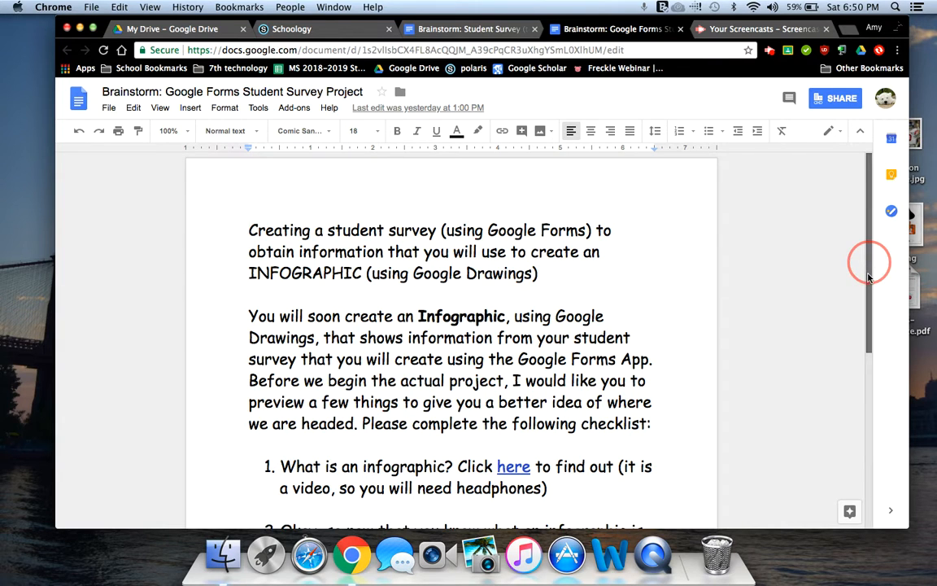
scroll(down, 3)
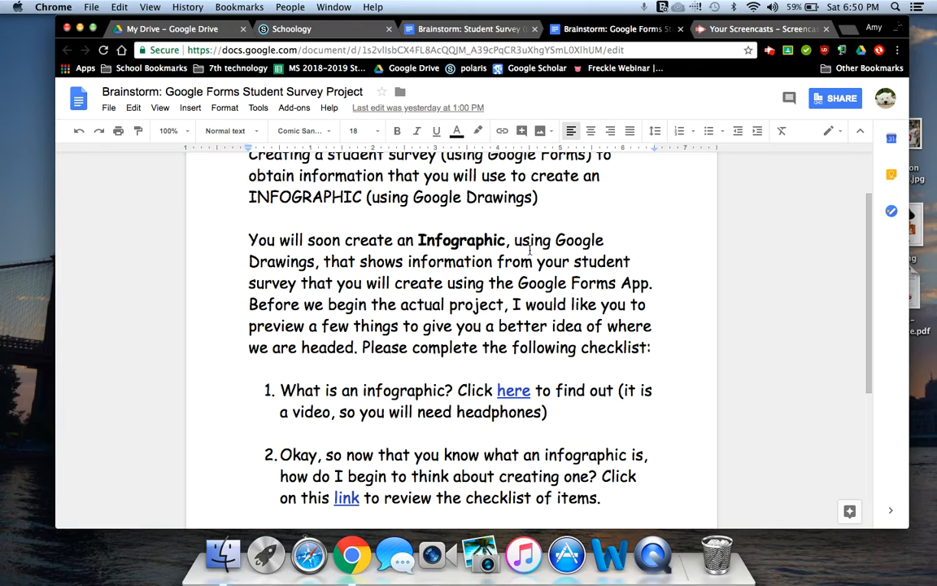
mouse_move(431, 243)
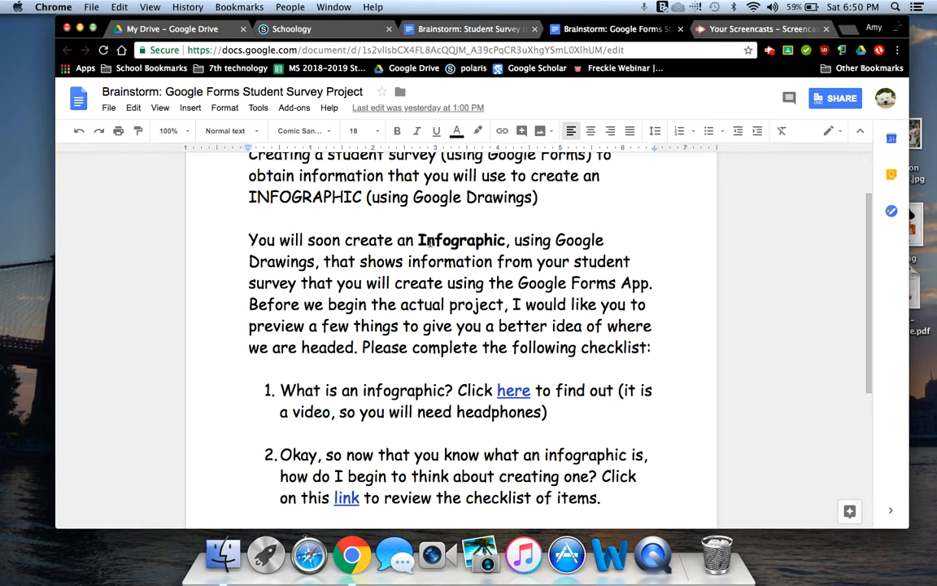
mouse_move(427, 371)
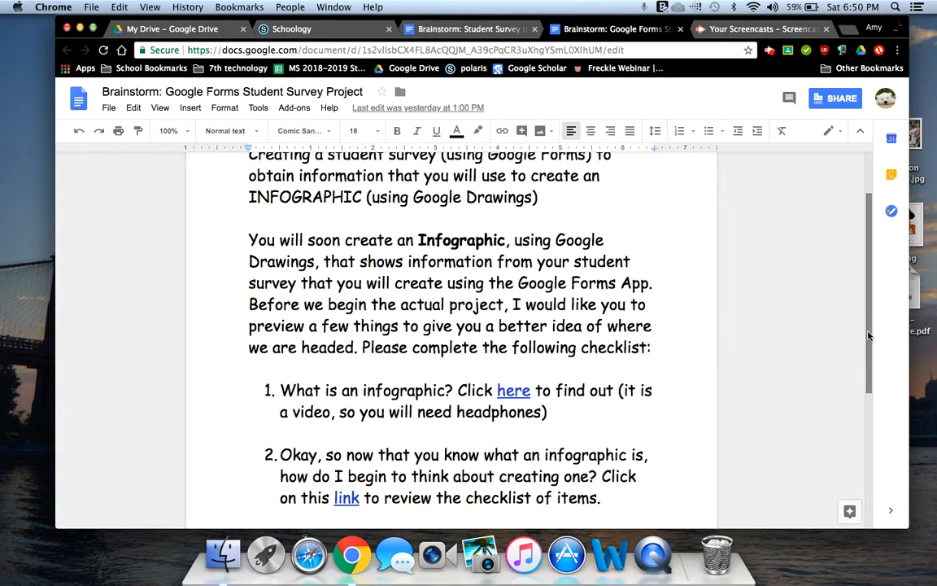
scroll(down, 3)
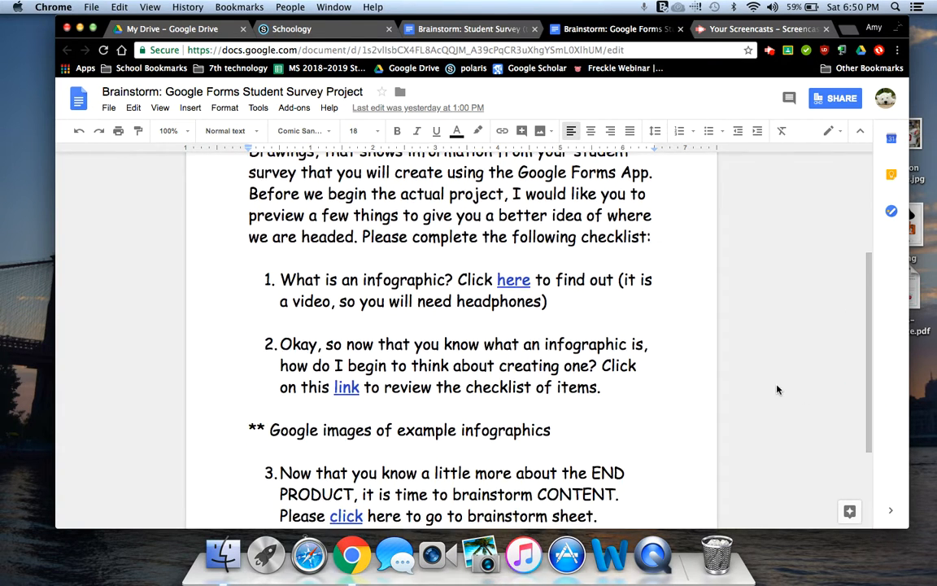
mouse_move(348, 395)
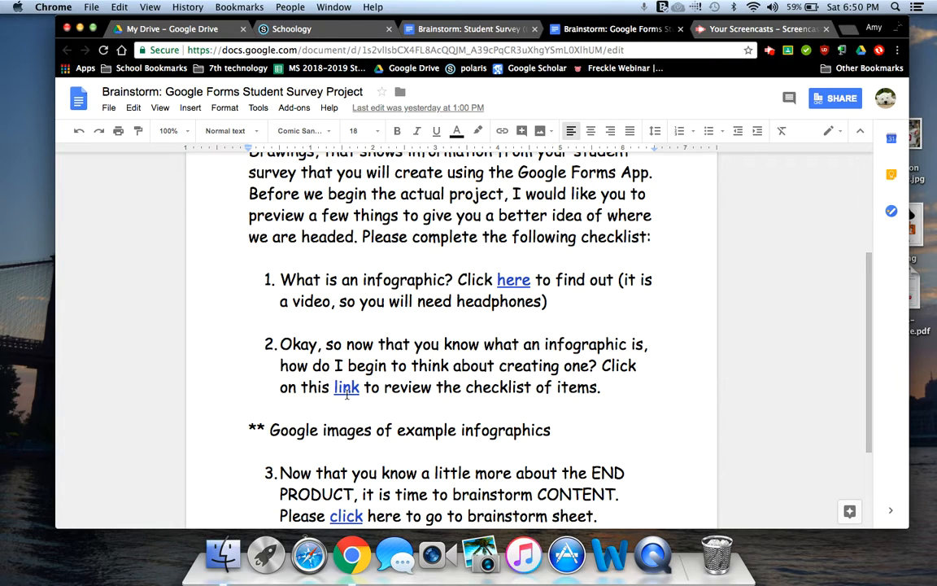
mouse_move(509, 350)
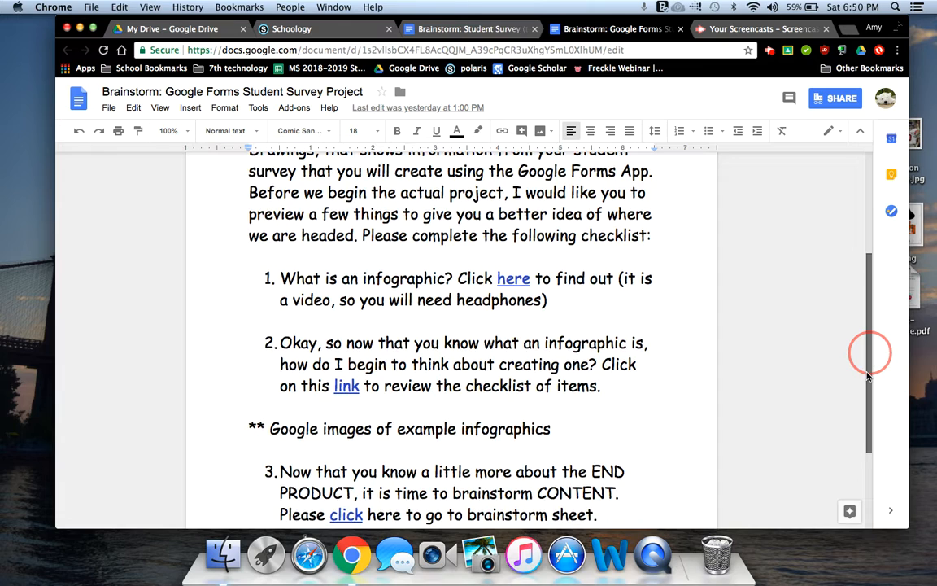
scroll(down, 3)
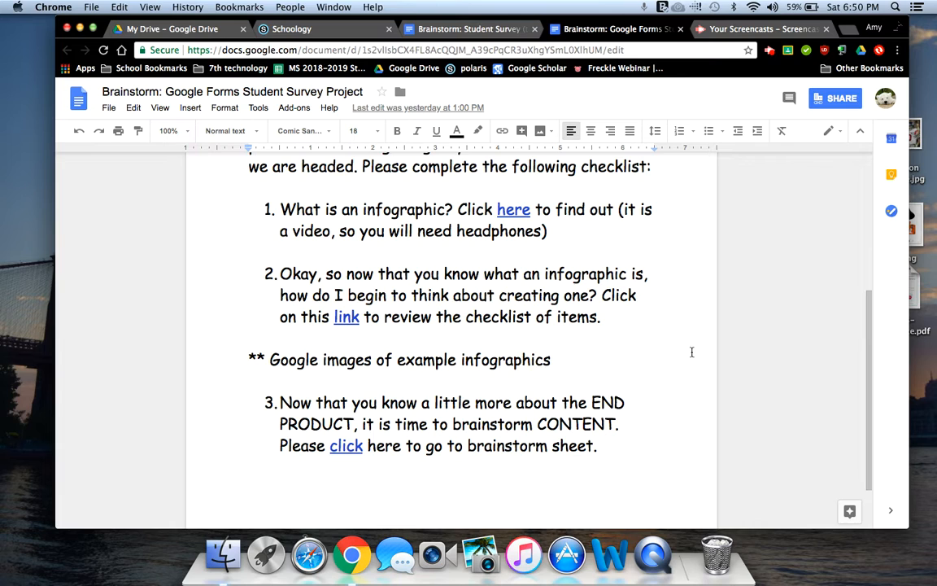
mouse_move(873, 404)
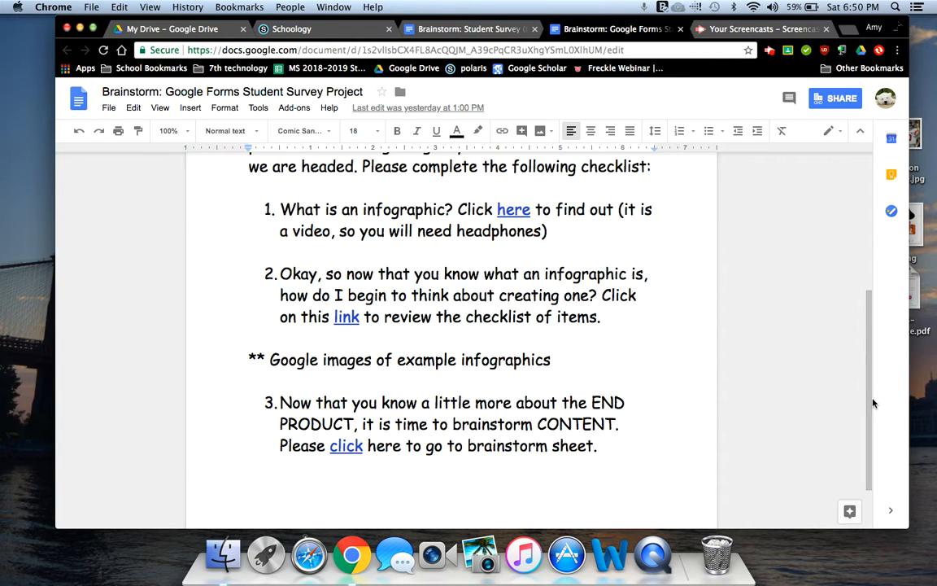
scroll(down, 3)
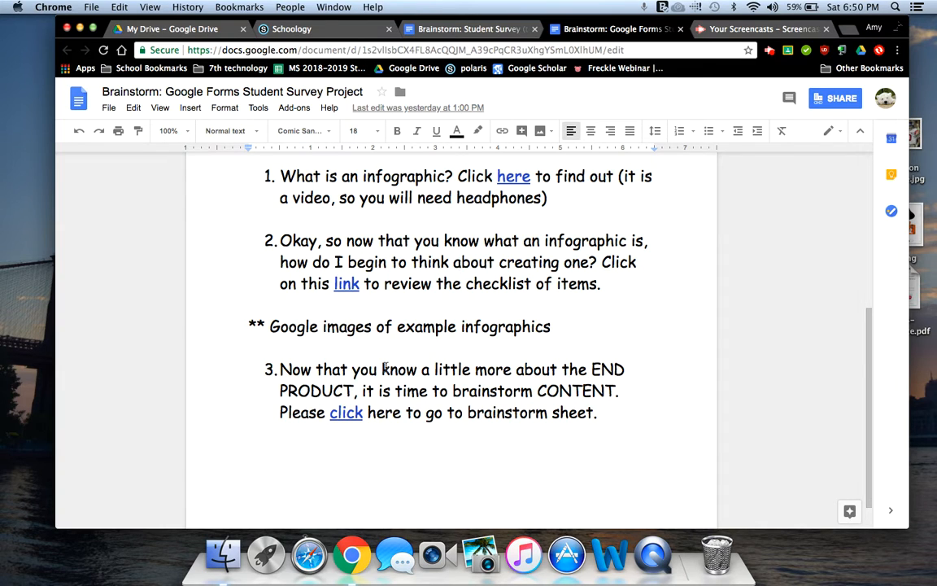
mouse_move(386, 400)
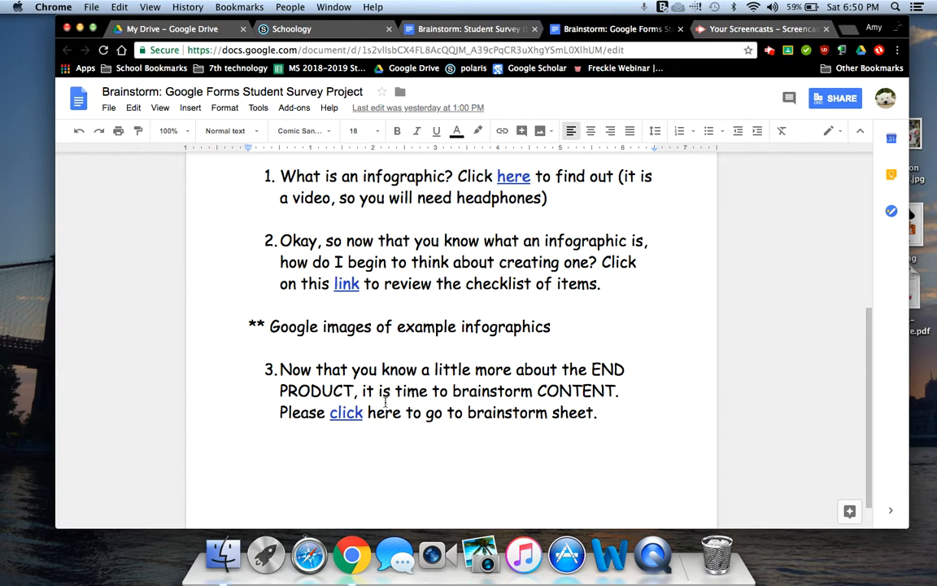
mouse_move(384, 400)
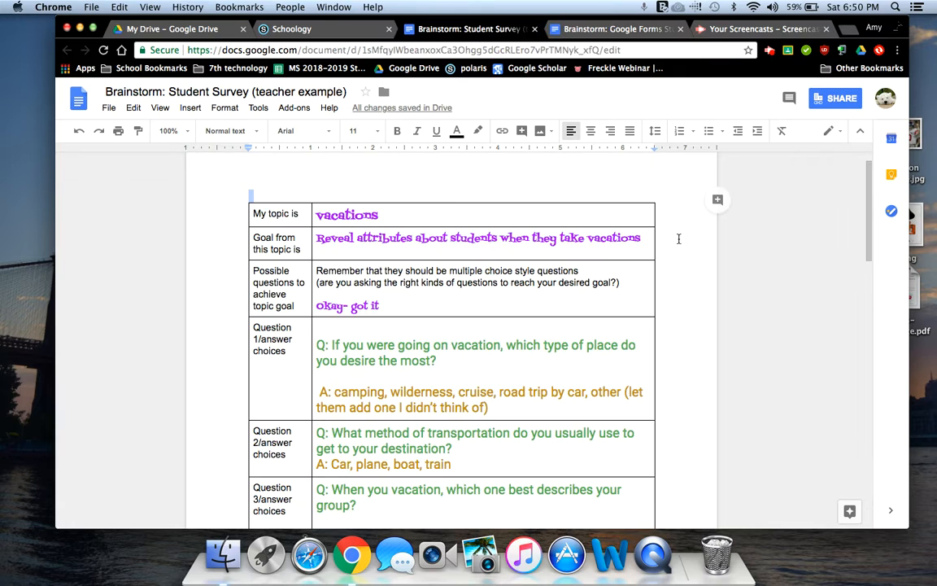
mouse_move(866, 244)
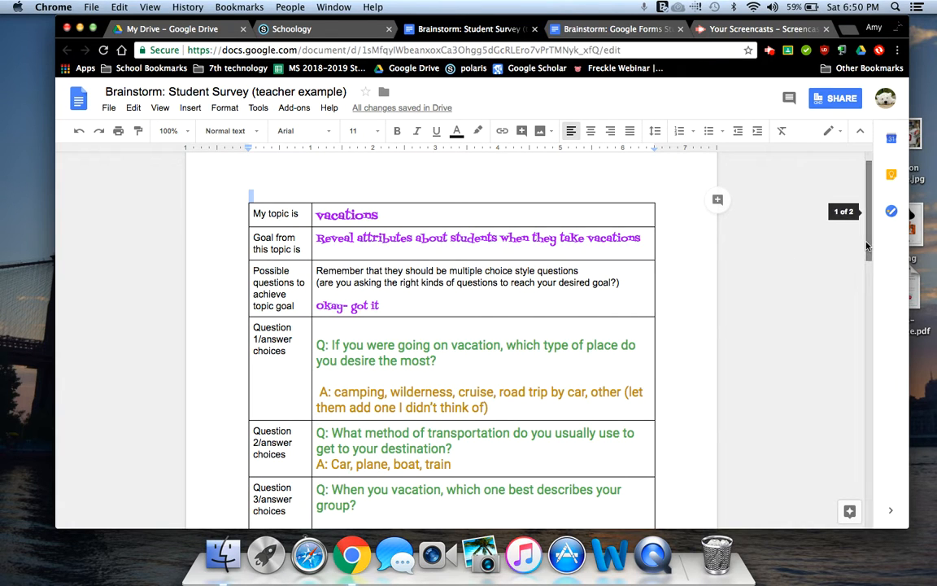
scroll(down, 3)
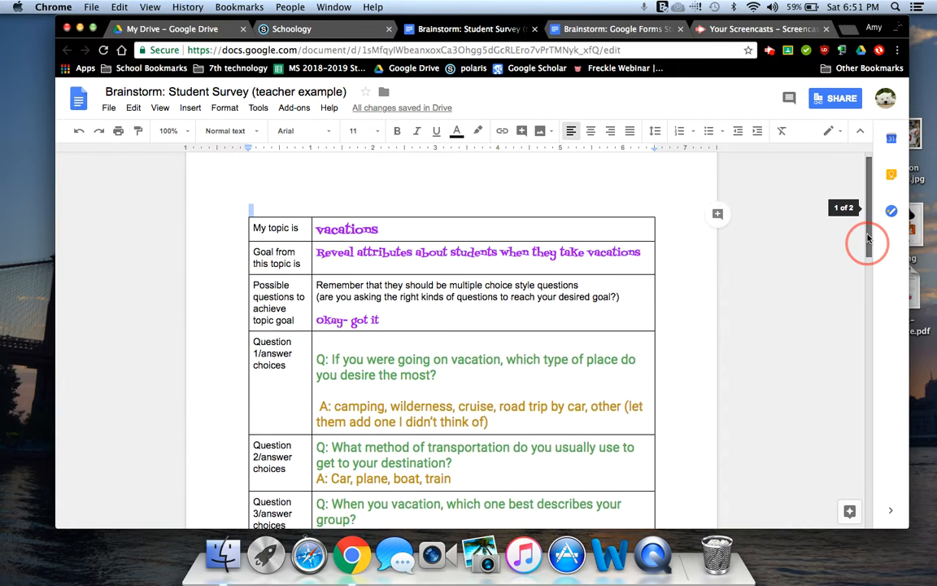
scroll(down, 3)
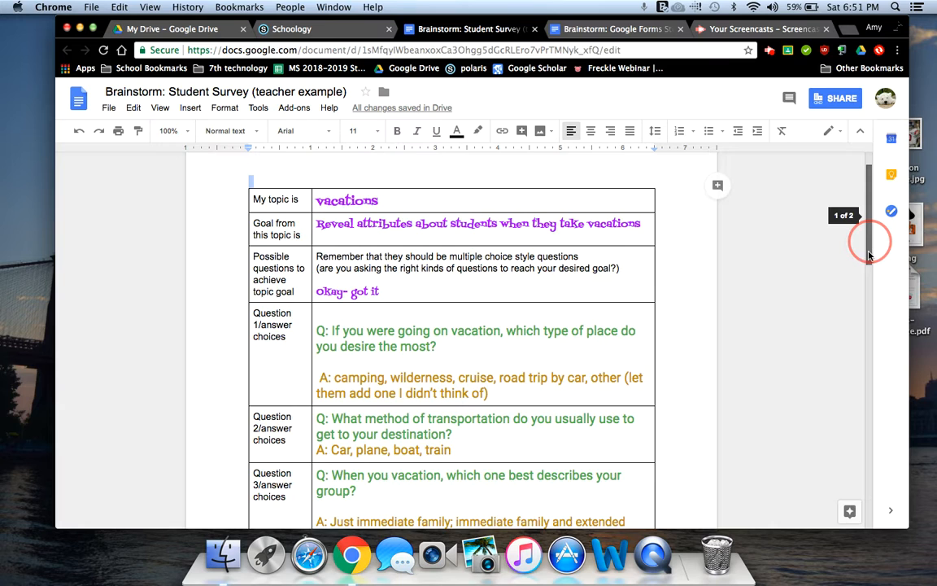
scroll(down, 3)
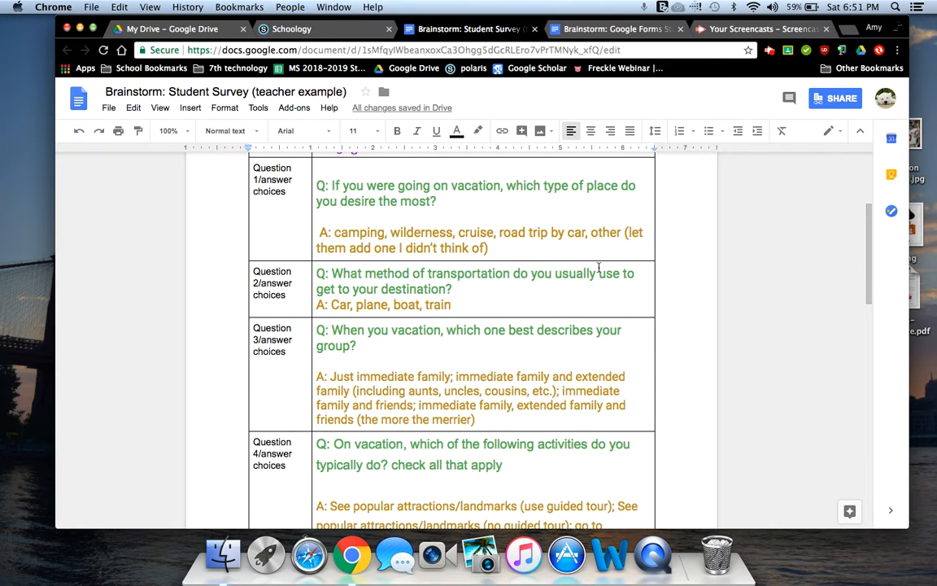
mouse_move(382, 224)
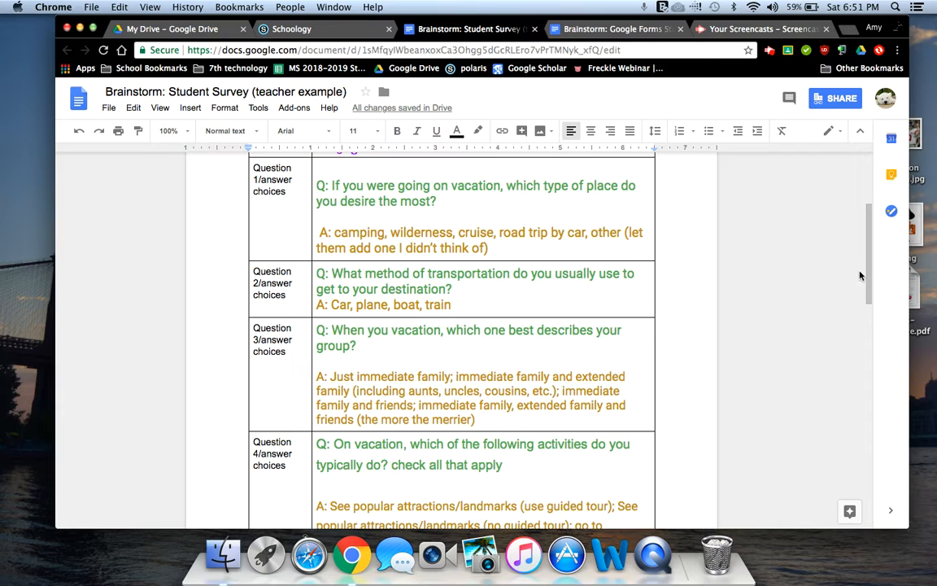
scroll(down, 3)
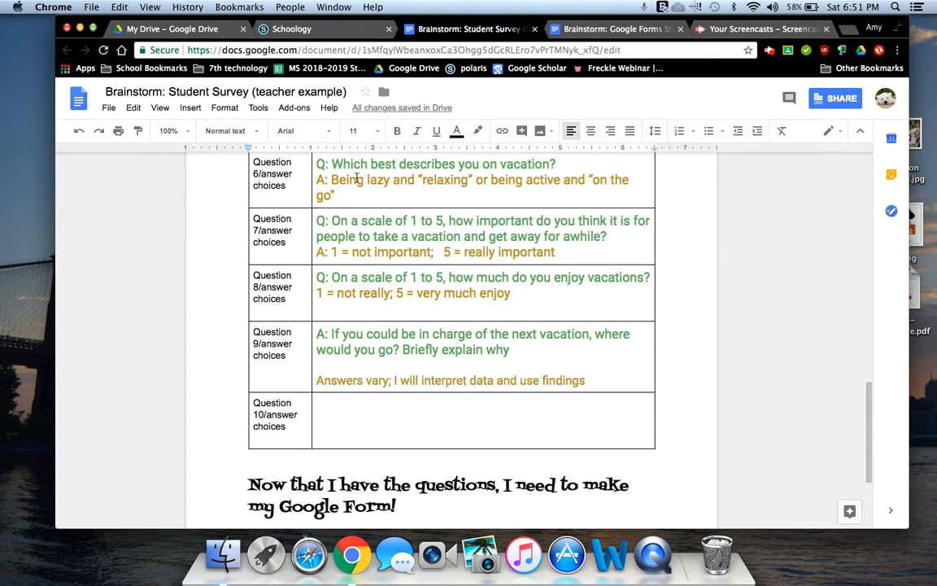
mouse_move(462, 341)
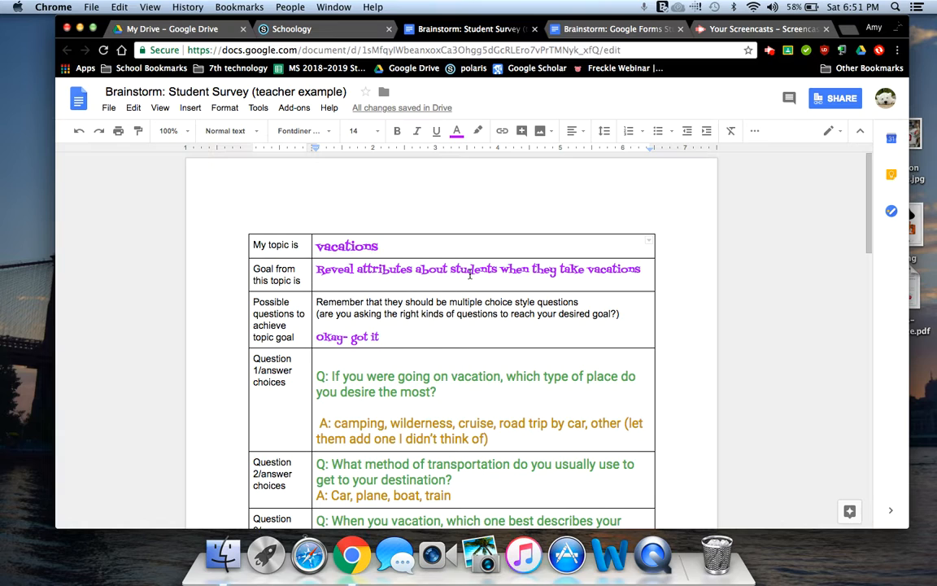
mouse_move(417, 283)
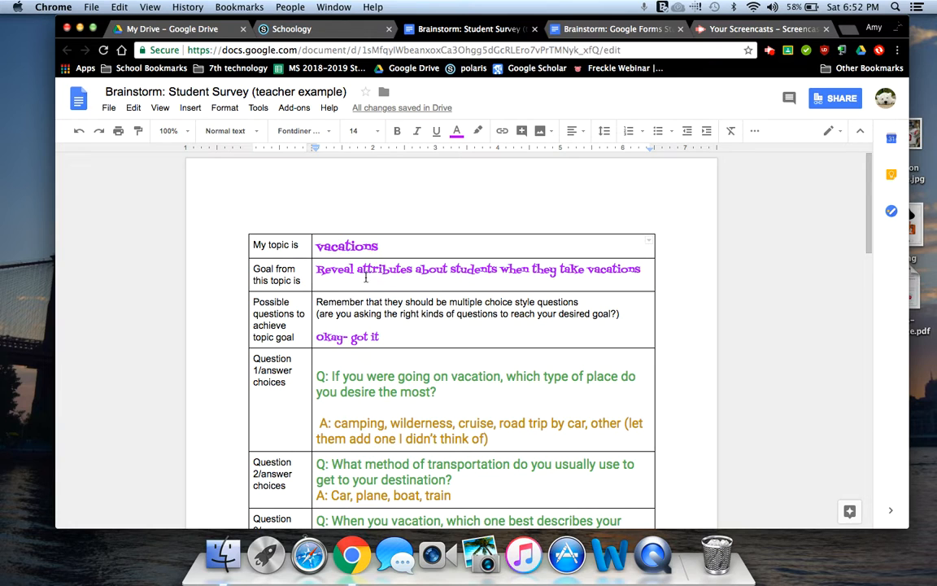
mouse_move(547, 267)
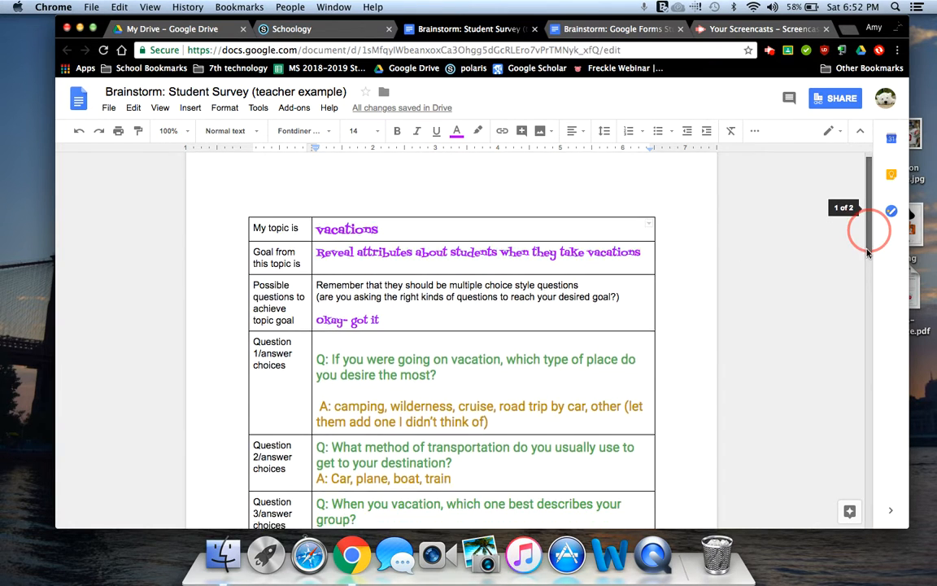
scroll(down, 3)
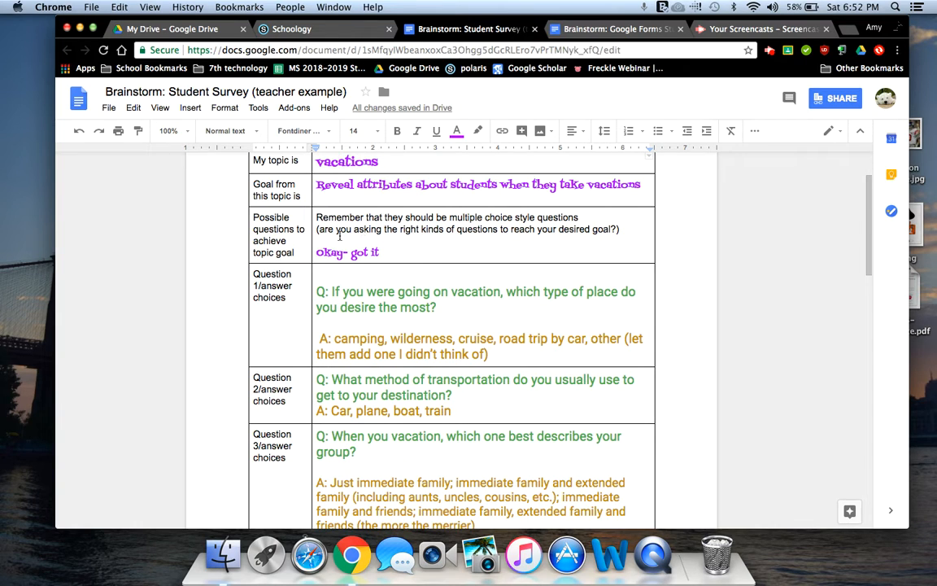
mouse_move(491, 225)
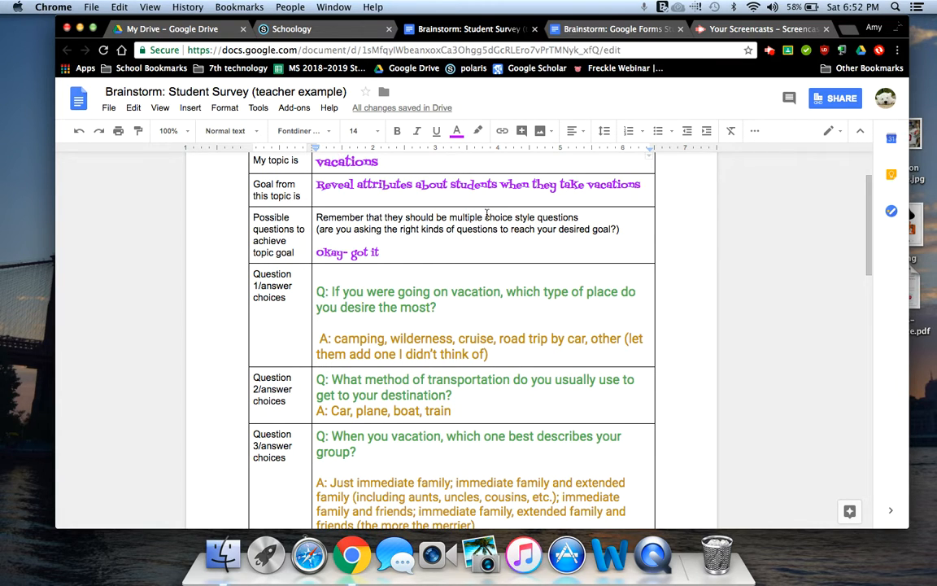
mouse_move(449, 234)
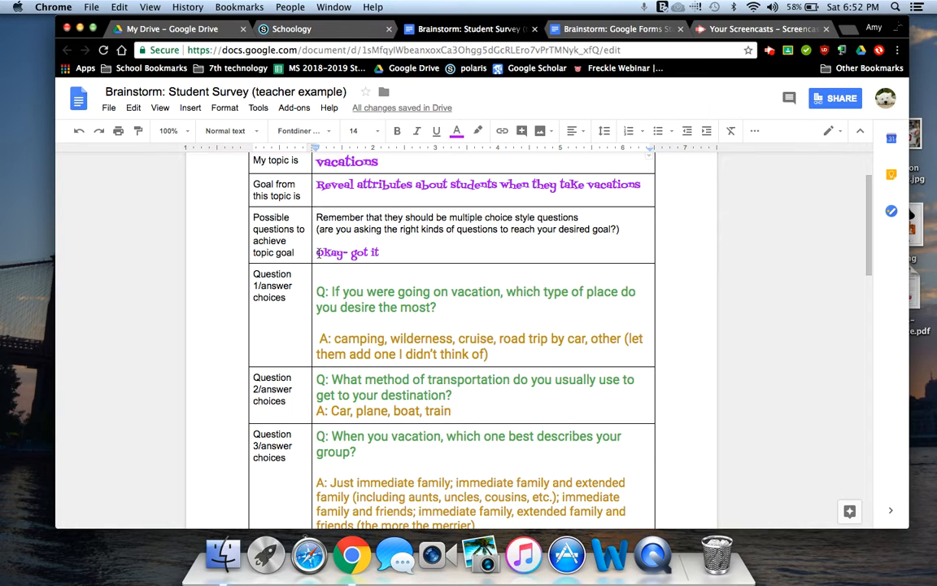
mouse_move(872, 246)
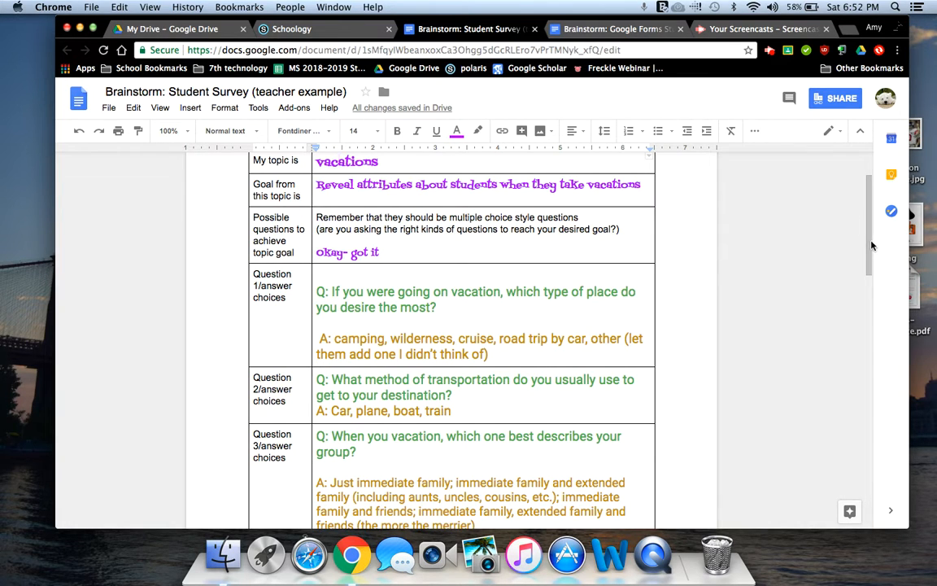
scroll(down, 3)
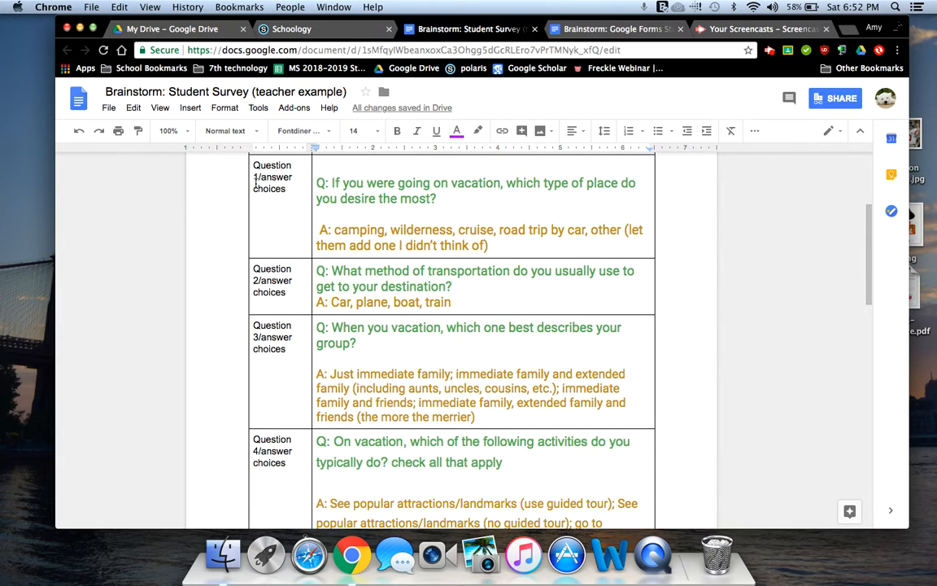
mouse_move(296, 185)
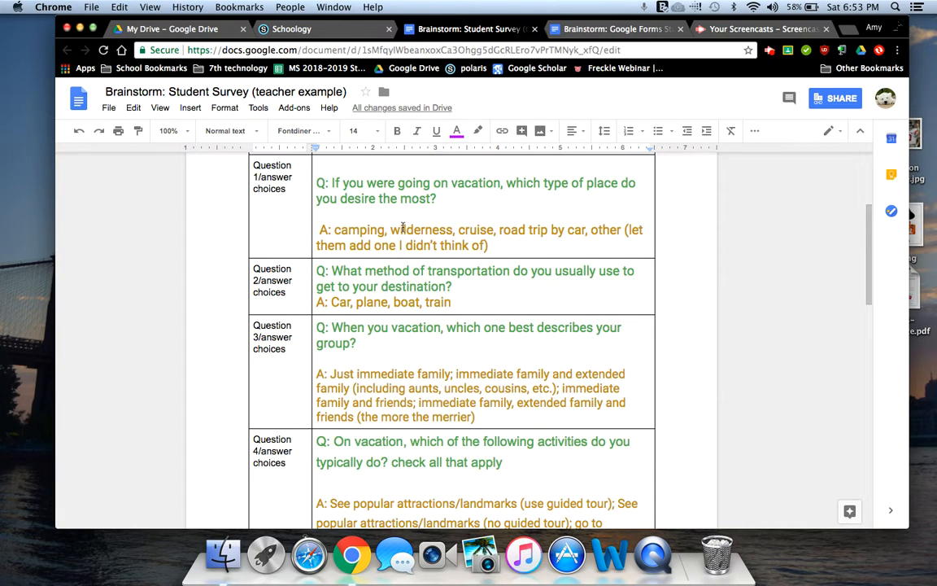
mouse_move(511, 227)
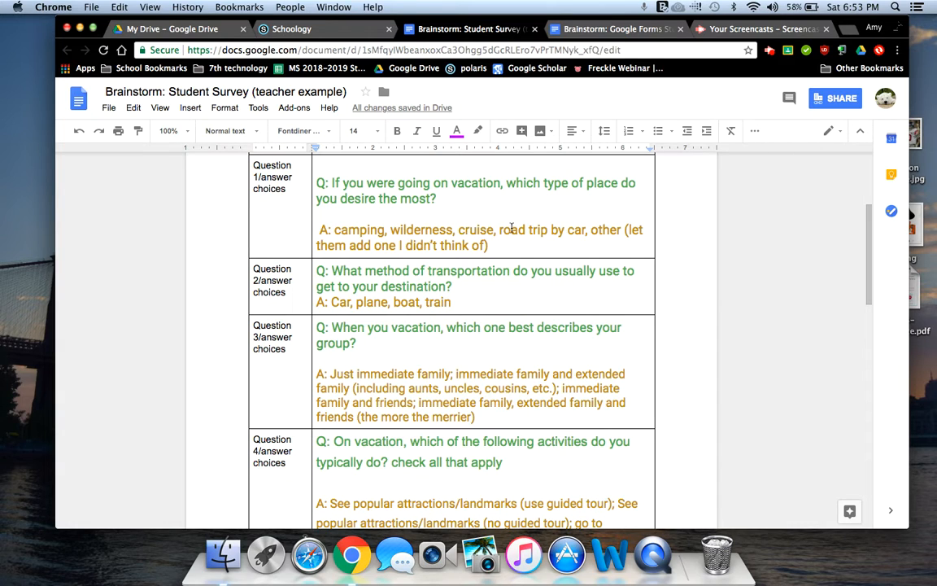
mouse_move(610, 233)
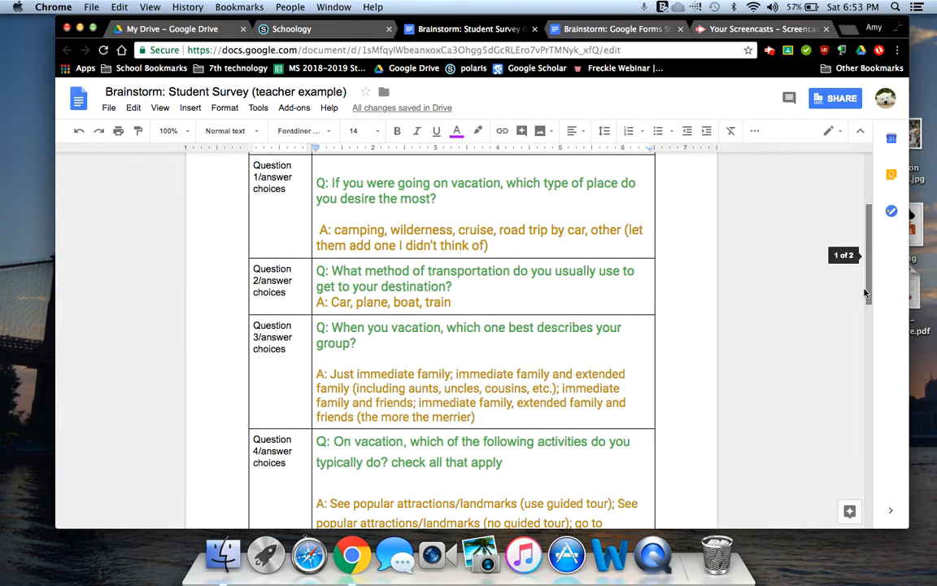
scroll(down, 3)
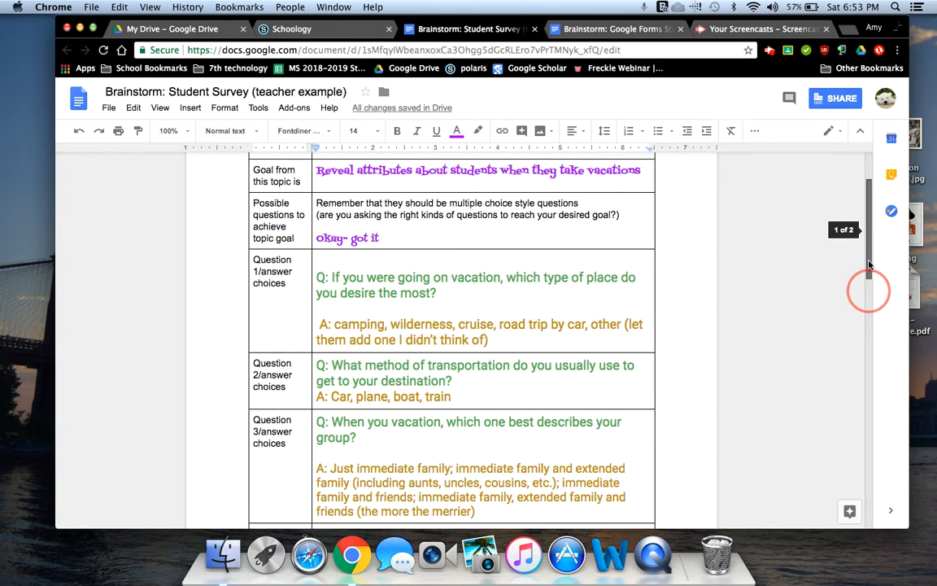
scroll(down, 3)
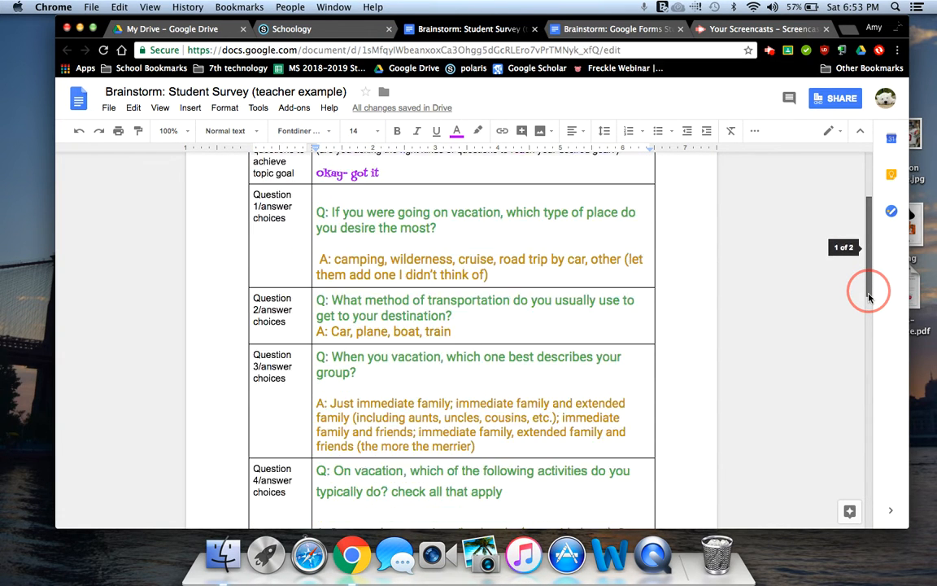
scroll(down, 3)
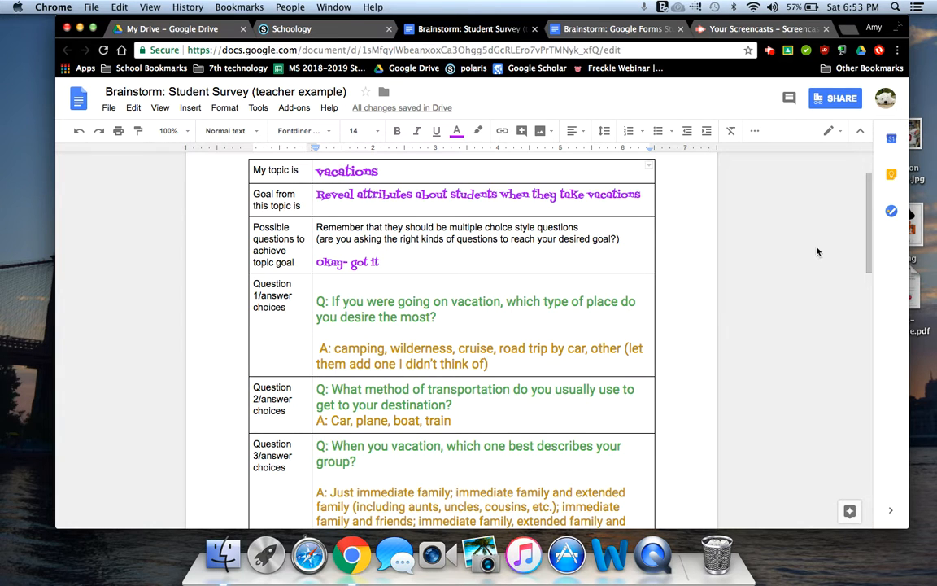
scroll(down, 3)
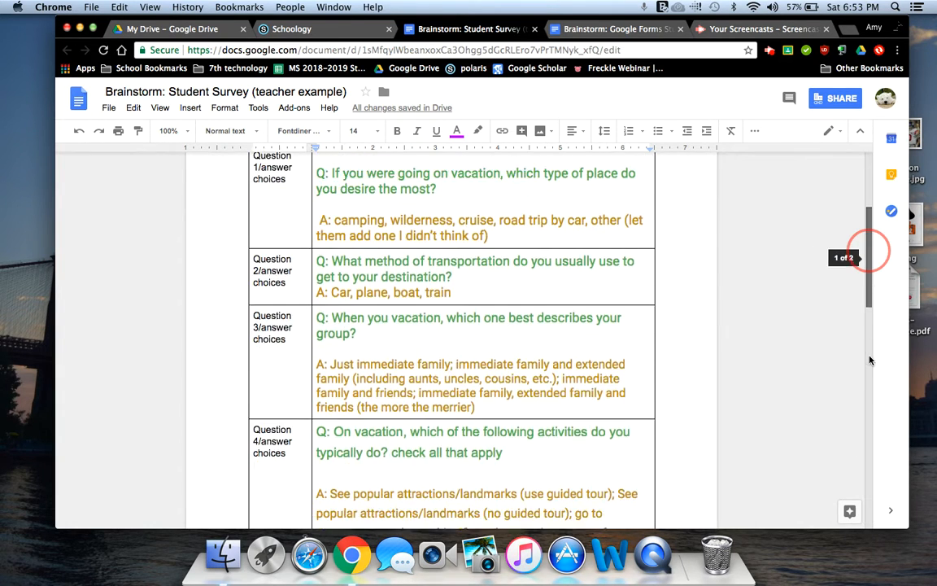
scroll(down, 3)
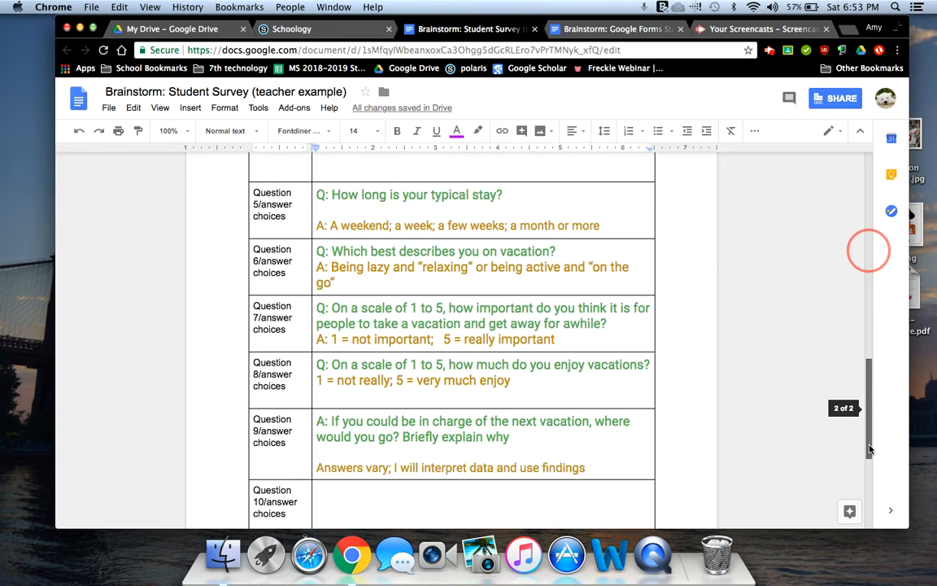
scroll(down, 3)
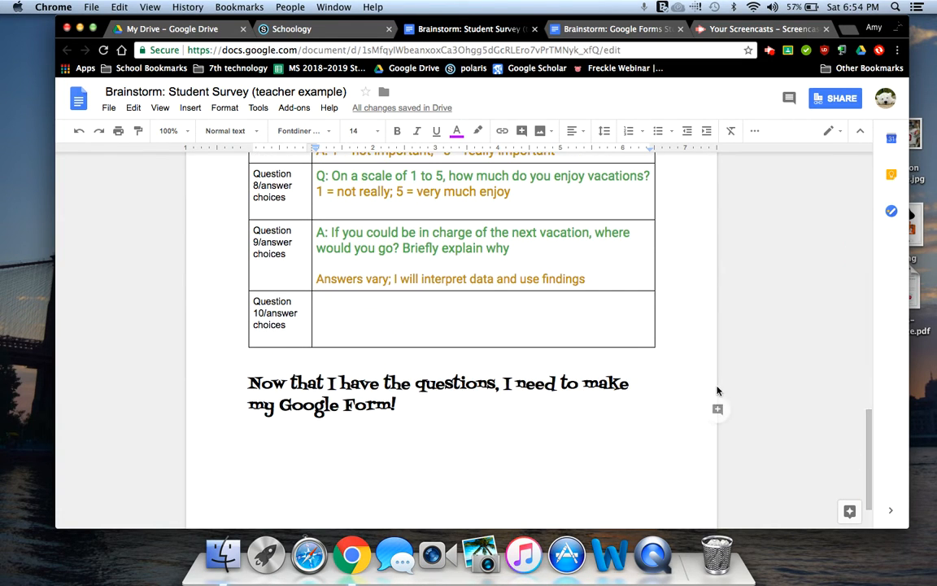